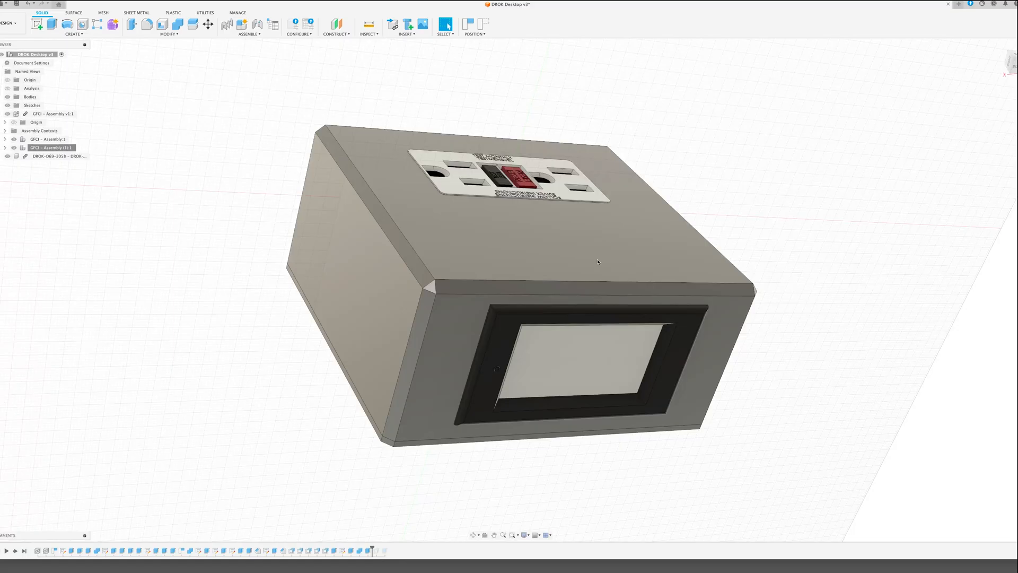
{"action": "mouse_move", "coordinate": [785, 347]}
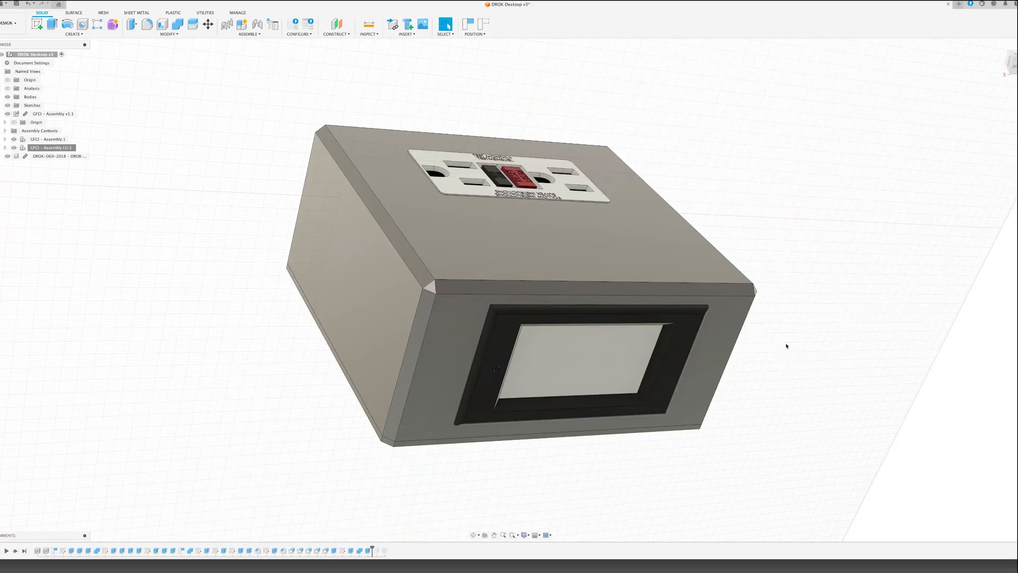
- Hide the GFCI outlet assembly in the Browser to expose the enclosure's rectangular top opening
{"action": "left_click_drag", "start_coordinate": [786, 346], "coordinate": [800, 330]}
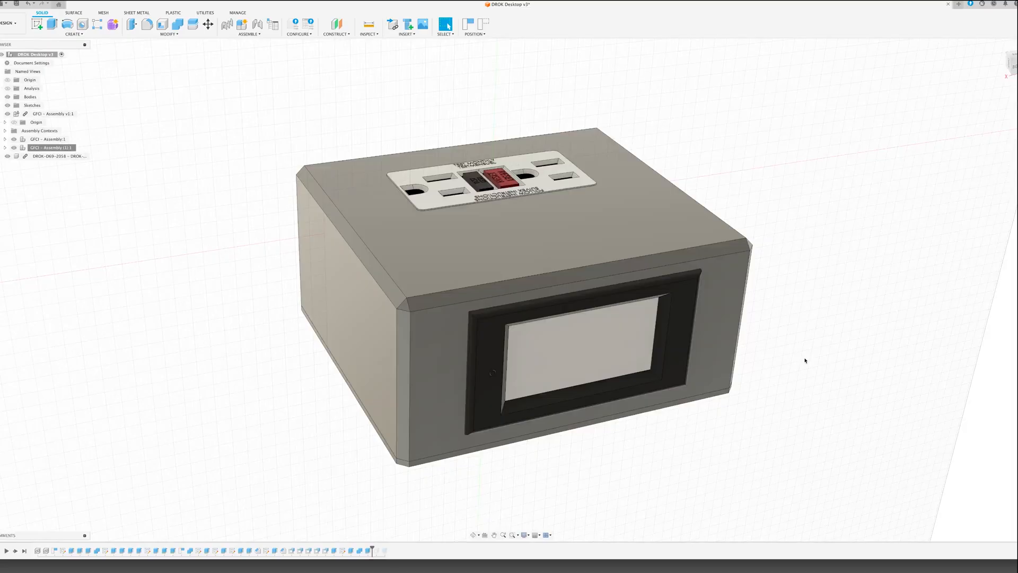
{"action": "left_click", "coordinate": [44, 139]}
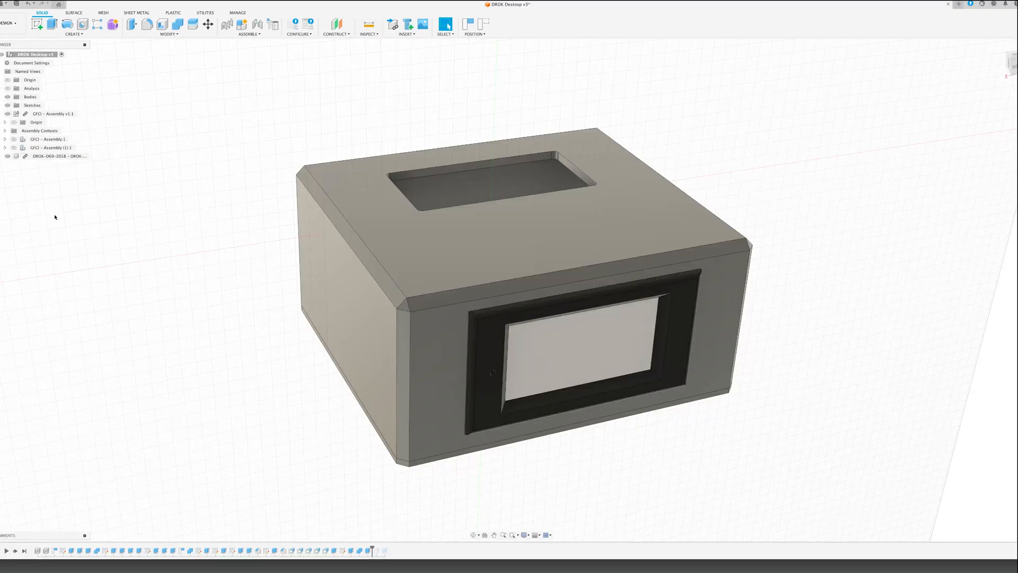
{"action": "left_click", "coordinate": [48, 156]}
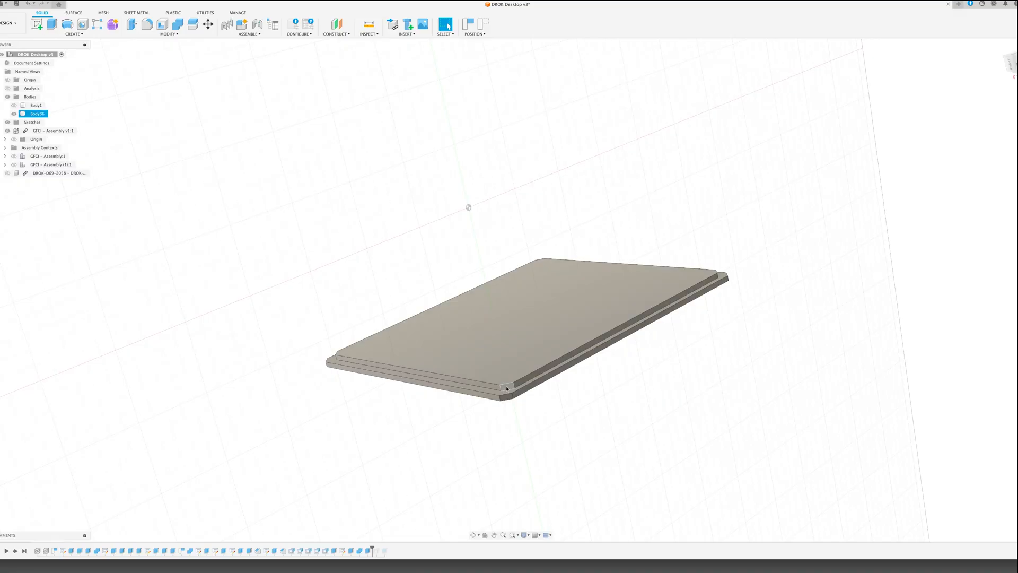
{"action": "mouse_move", "coordinate": [522, 386]}
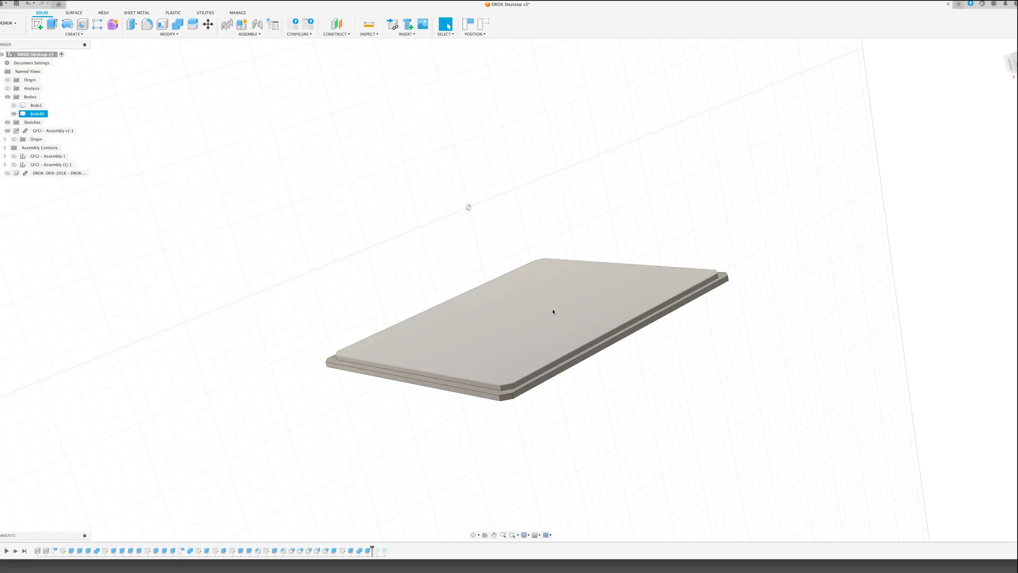
{"action": "mouse_move", "coordinate": [546, 330]}
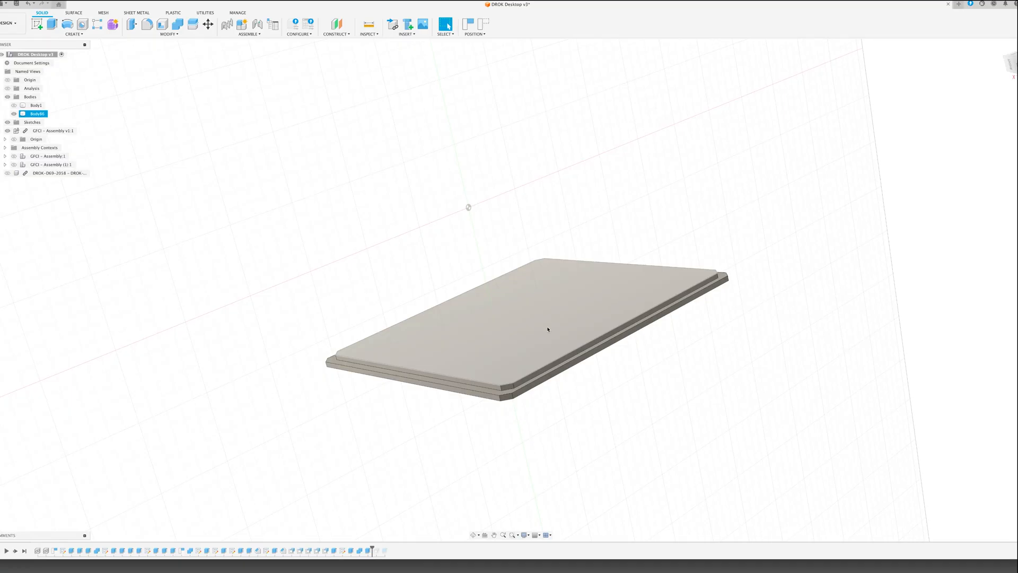
{"action": "left_click", "coordinate": [533, 420]}
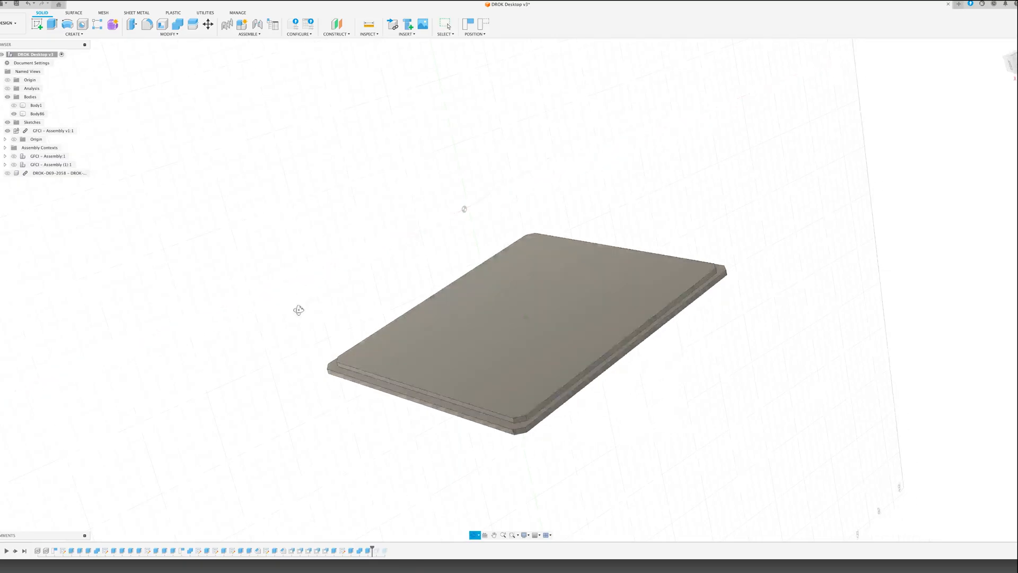
{"action": "left_click_drag", "start_coordinate": [465, 312], "coordinate": [474, 279]}
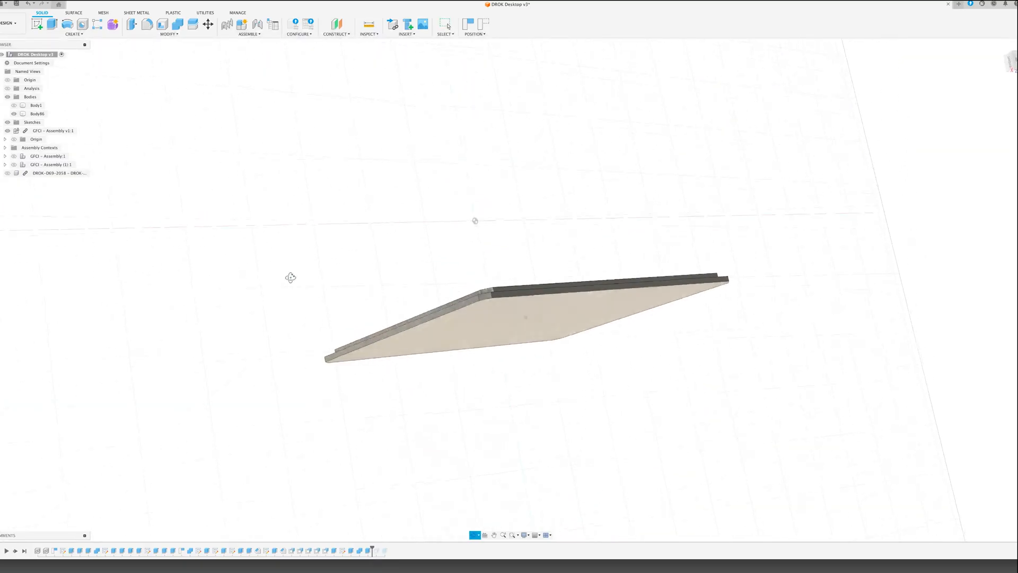